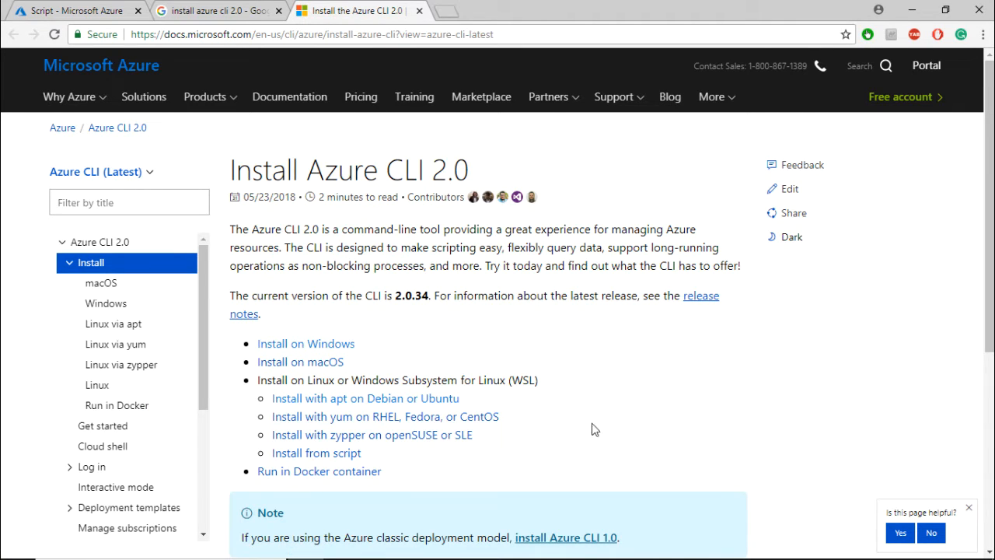
mouse_move(300, 362)
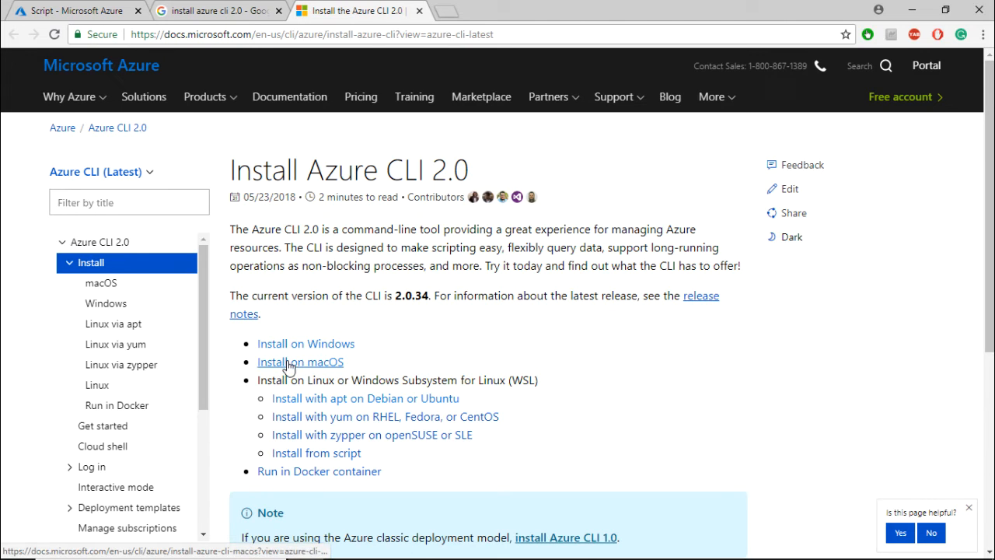
mouse_move(306, 344)
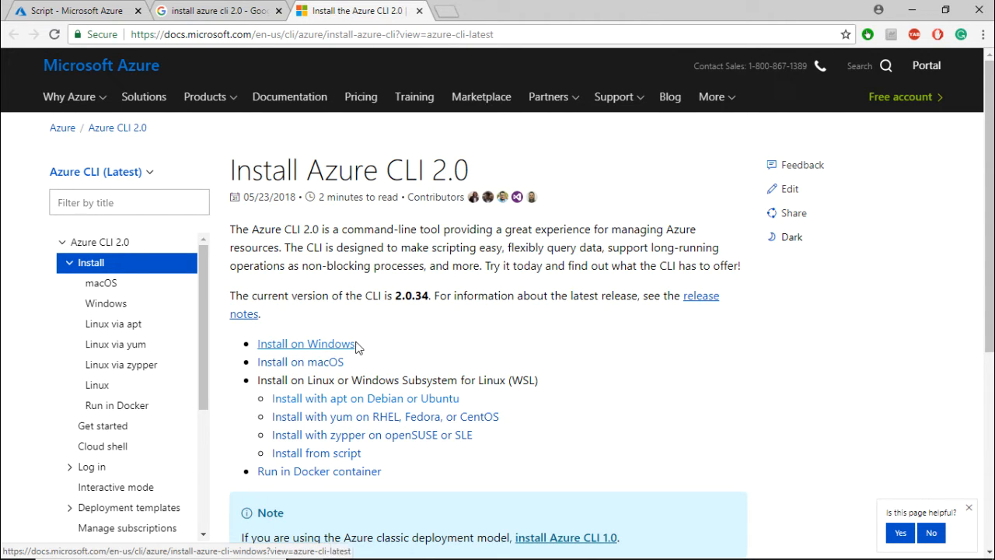
mouse_move(354, 289)
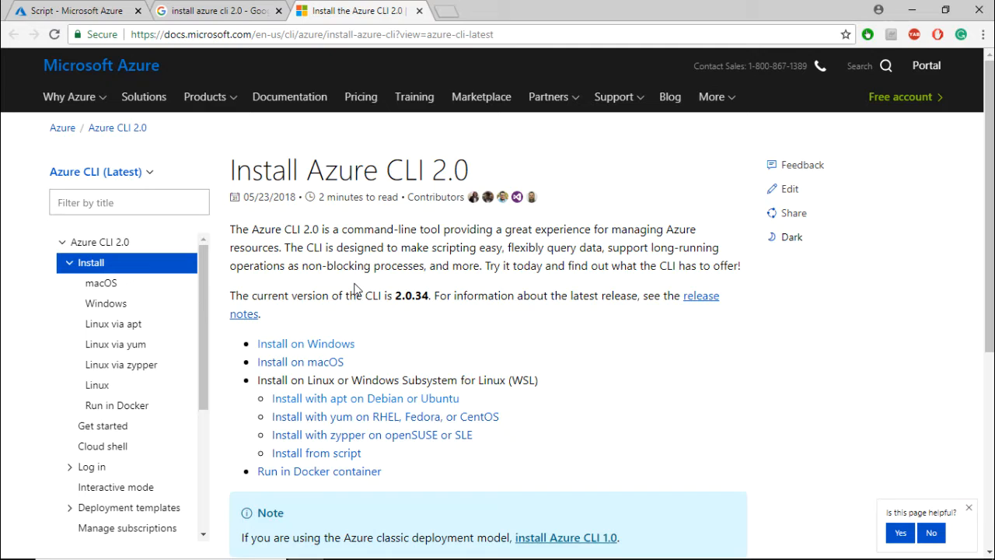
mouse_move(462, 311)
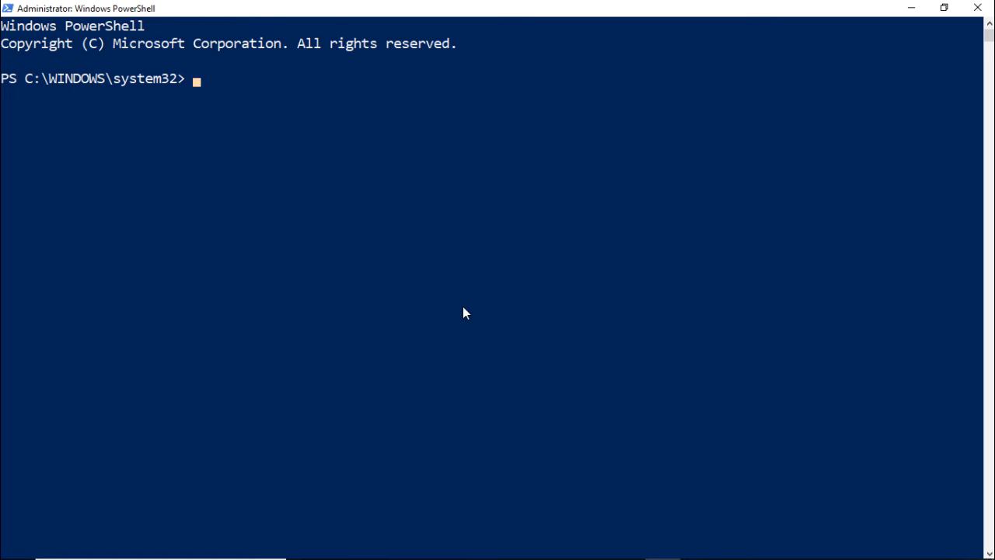
mouse_move(497, 390)
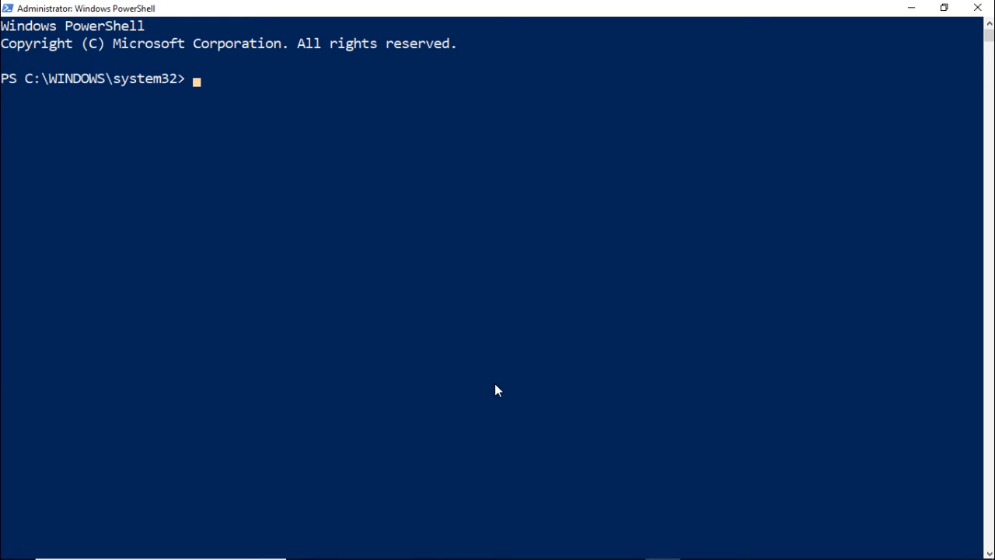
mouse_move(381, 144)
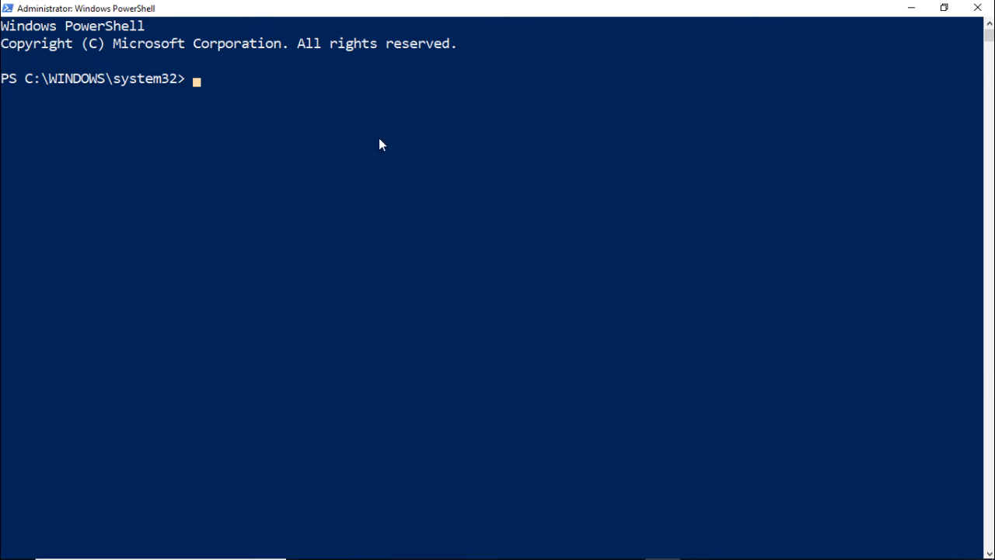
- Run az login and copy the device login web address it displays
text(az login)
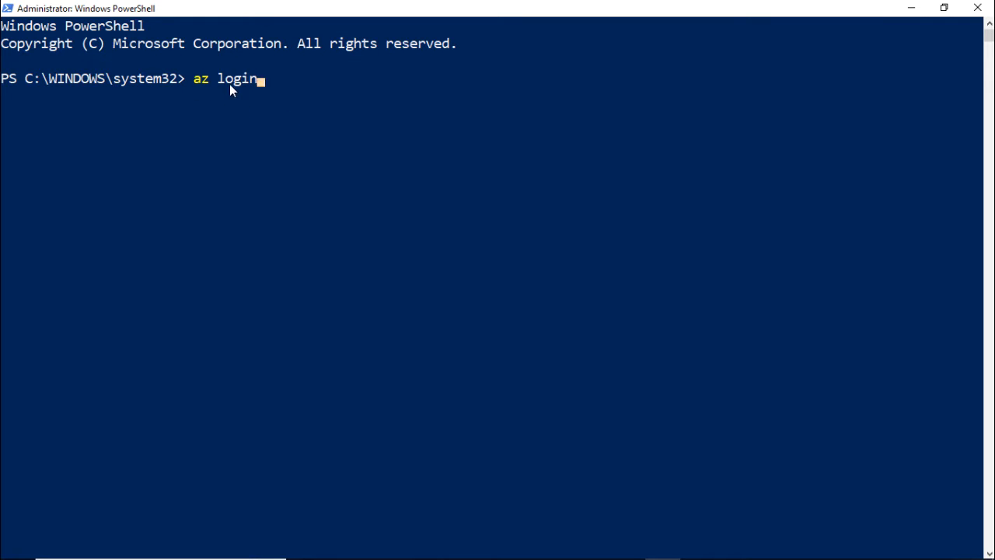
mouse_move(221, 90)
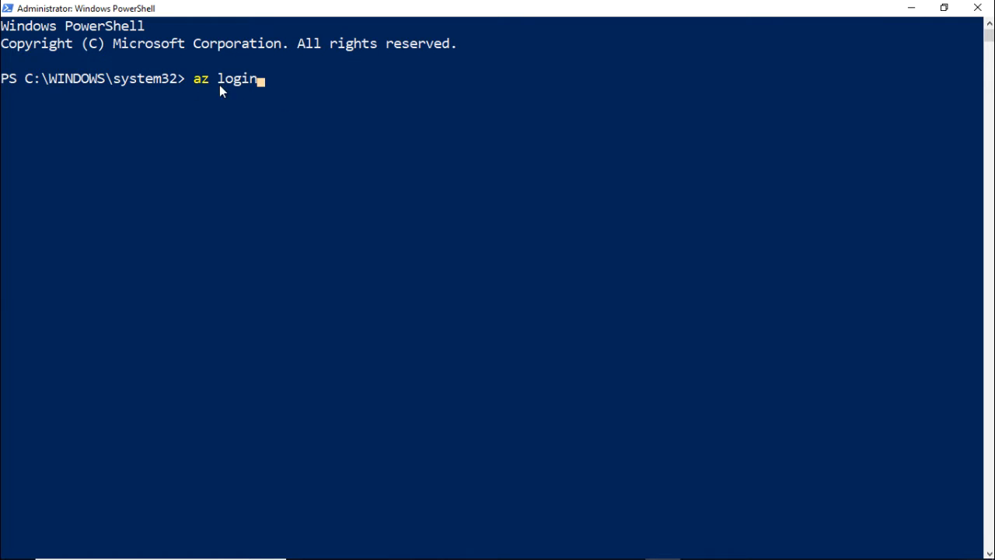
mouse_move(260, 115)
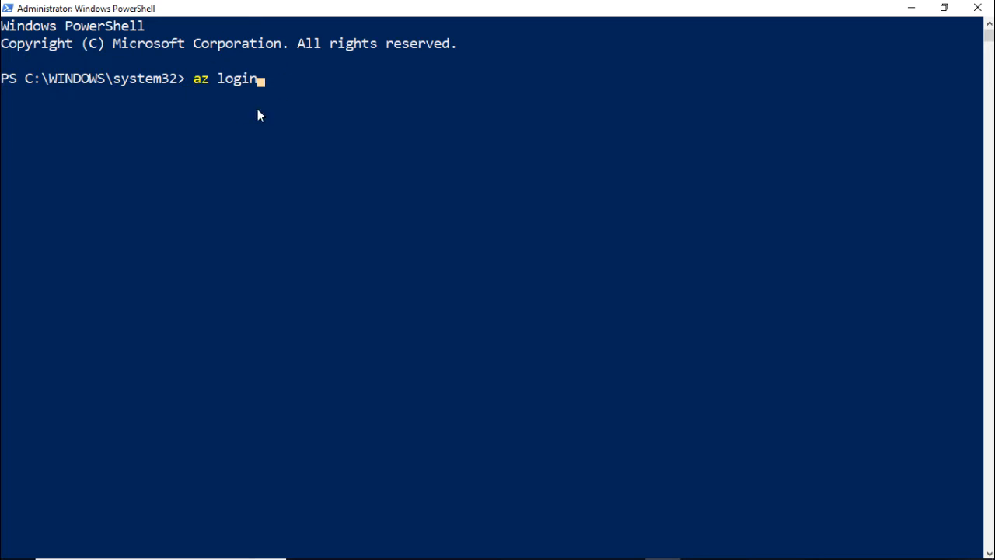
mouse_move(225, 117)
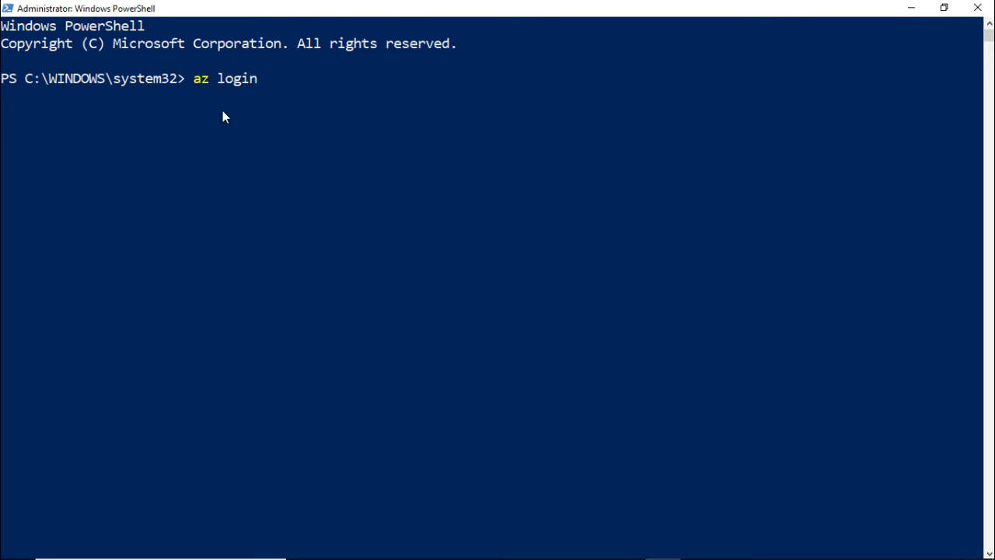
mouse_move(233, 99)
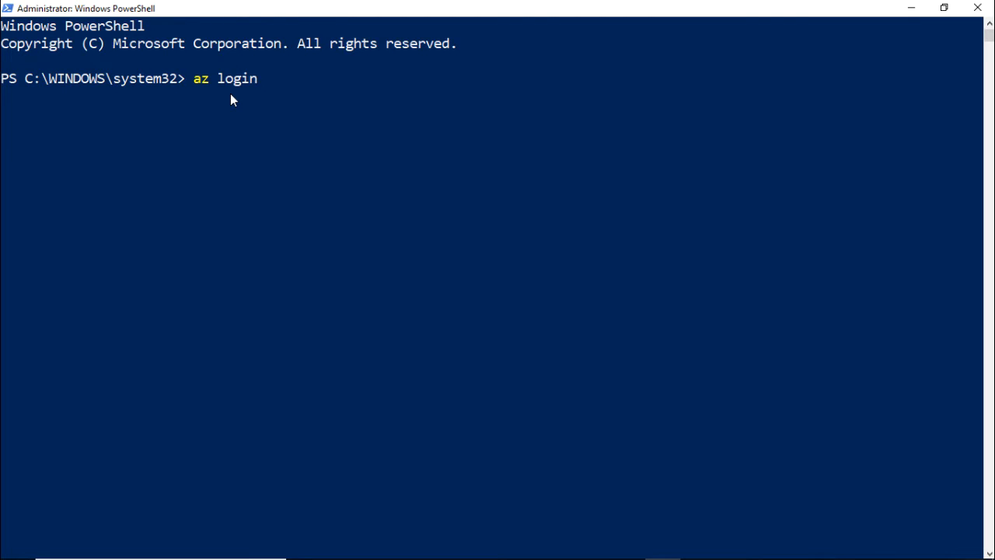
key(Enter)
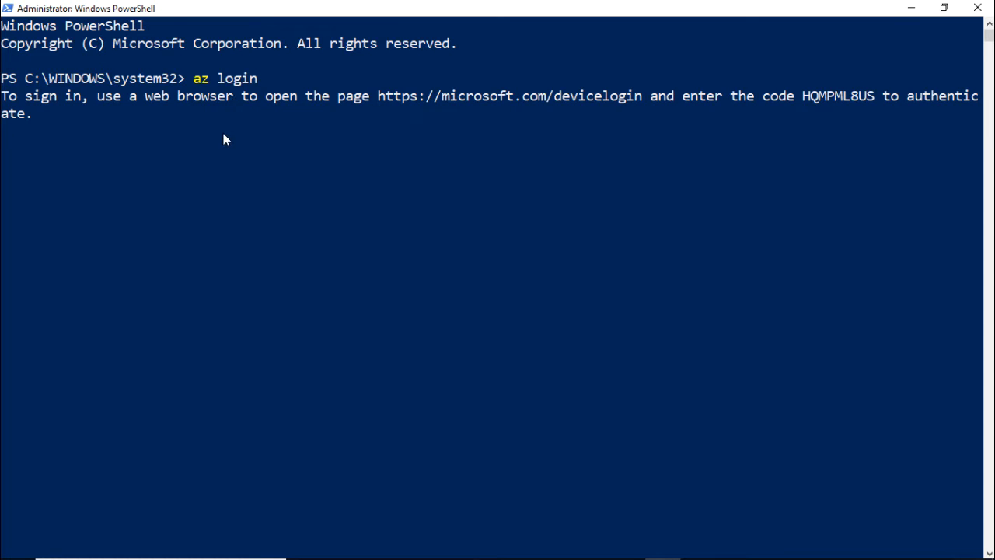
mouse_move(506, 132)
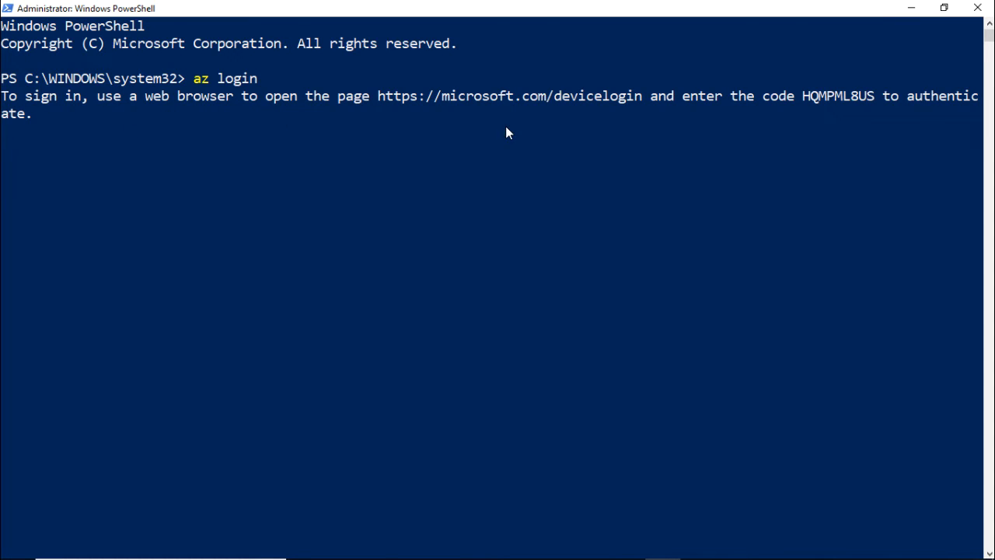
drag(377, 96, 558, 96)
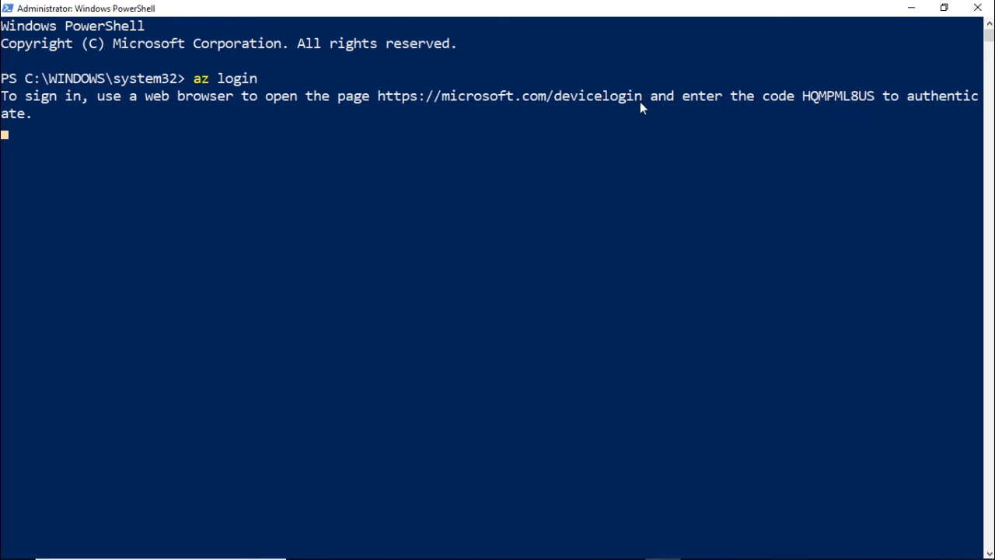
mouse_move(822, 107)
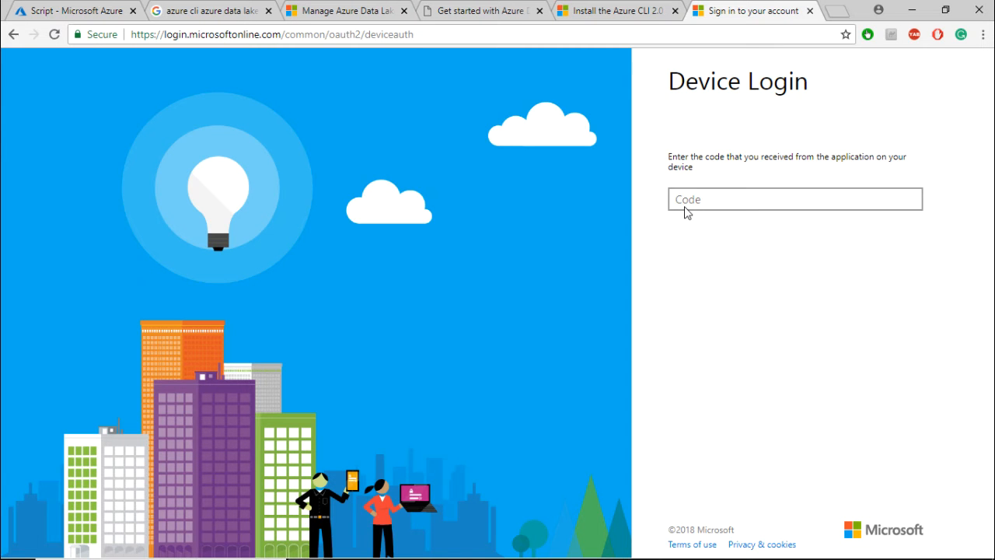
click(794, 199)
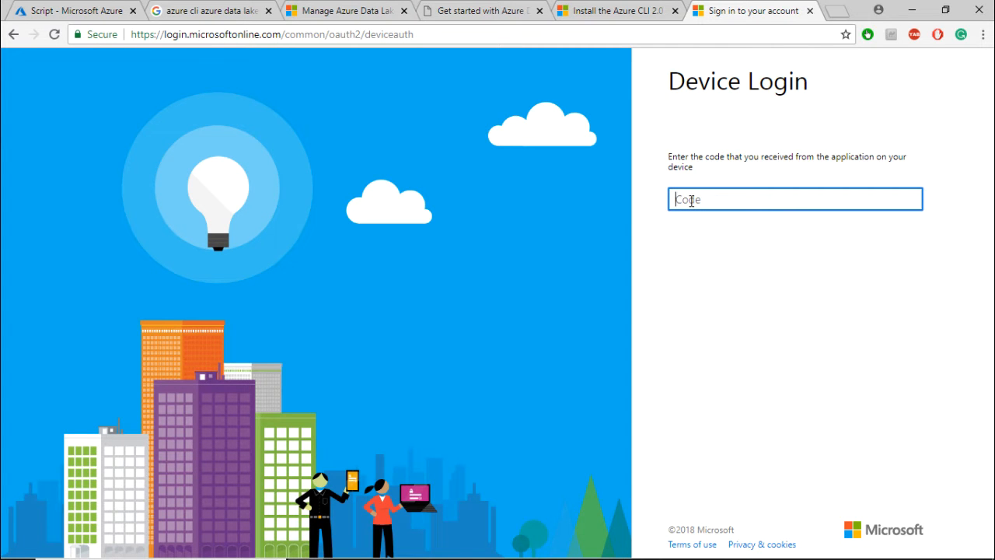
text(HQMPML8US)
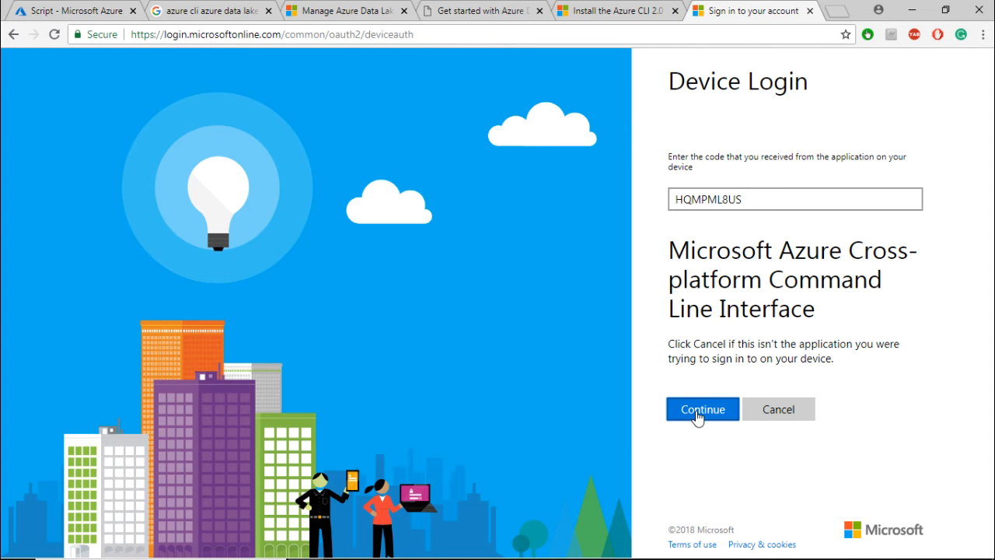
click(701, 408)
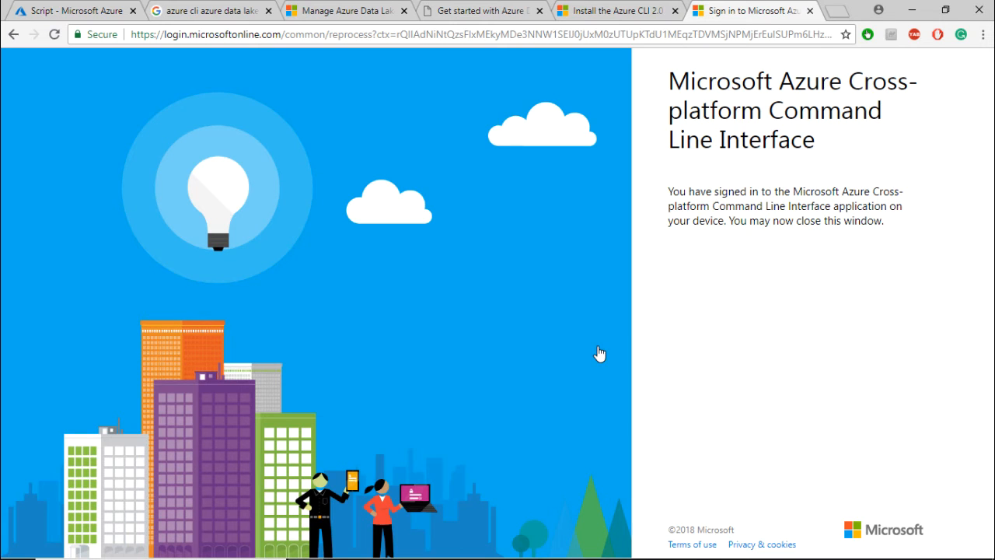
click(810, 10)
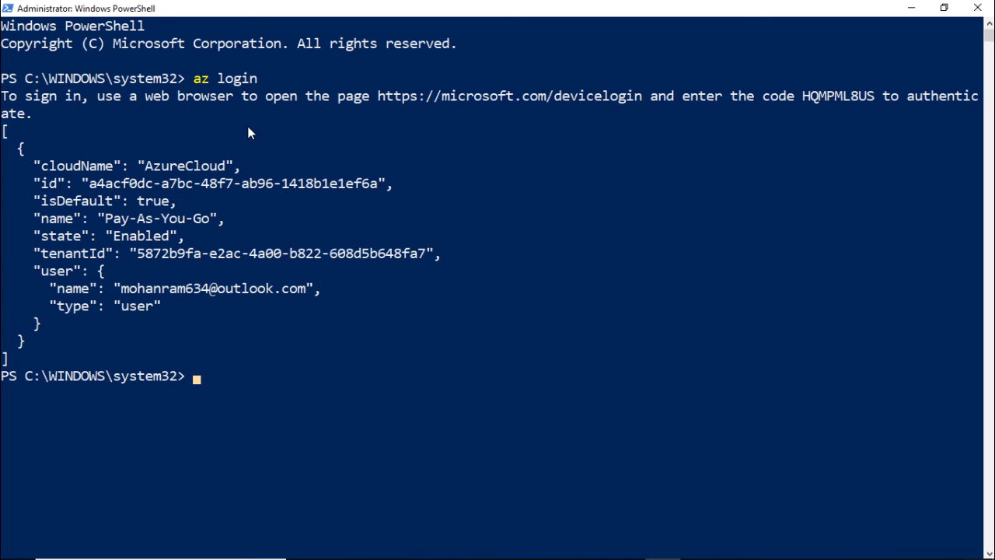
mouse_move(544, 366)
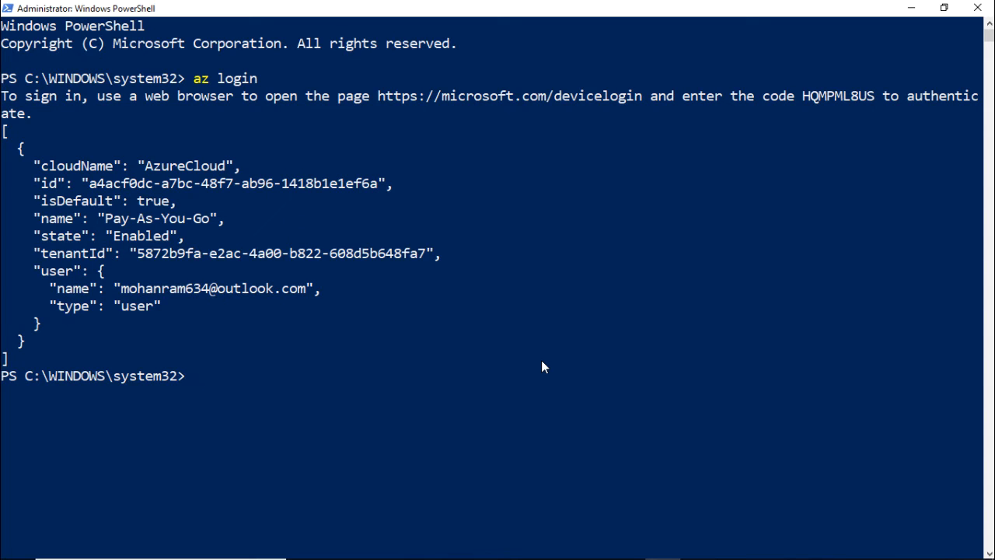
text(az dls account create --account datalakestore --resource-group adl_data)
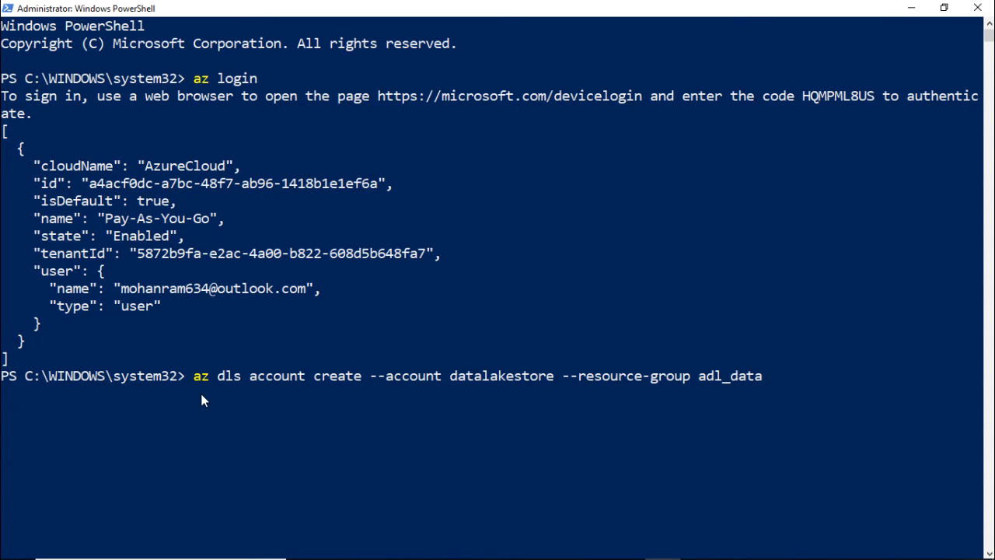
mouse_move(661, 408)
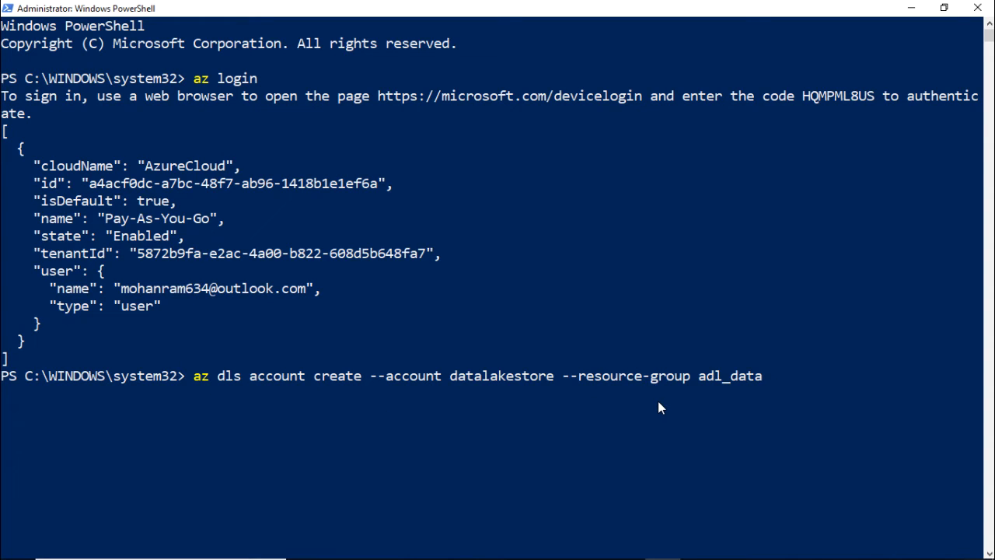
mouse_move(218, 385)
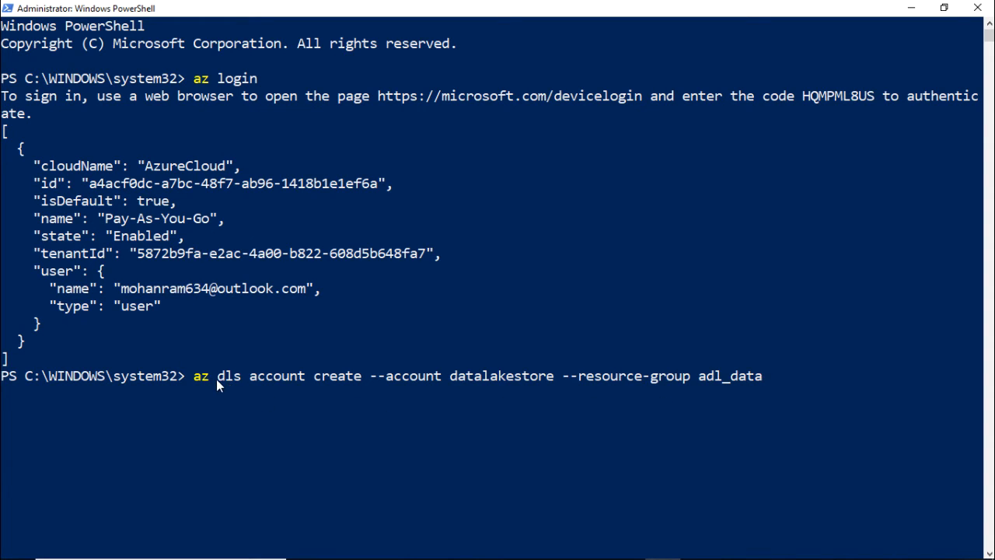
mouse_move(194, 386)
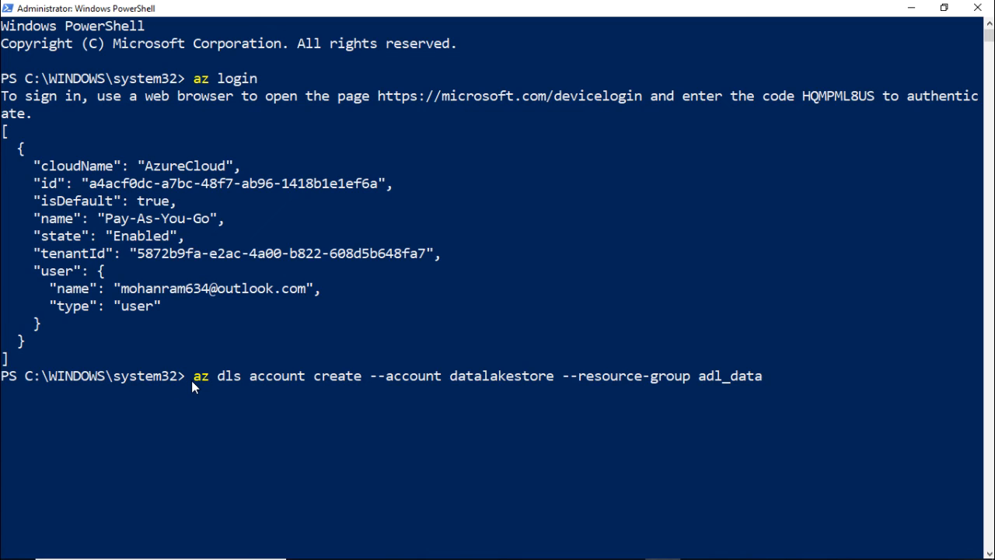
mouse_move(229, 388)
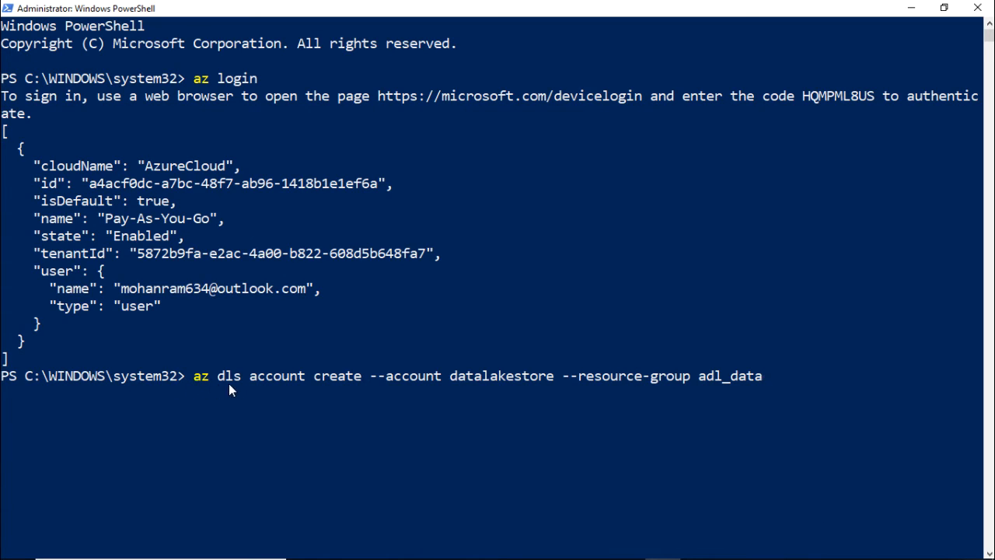
mouse_move(251, 391)
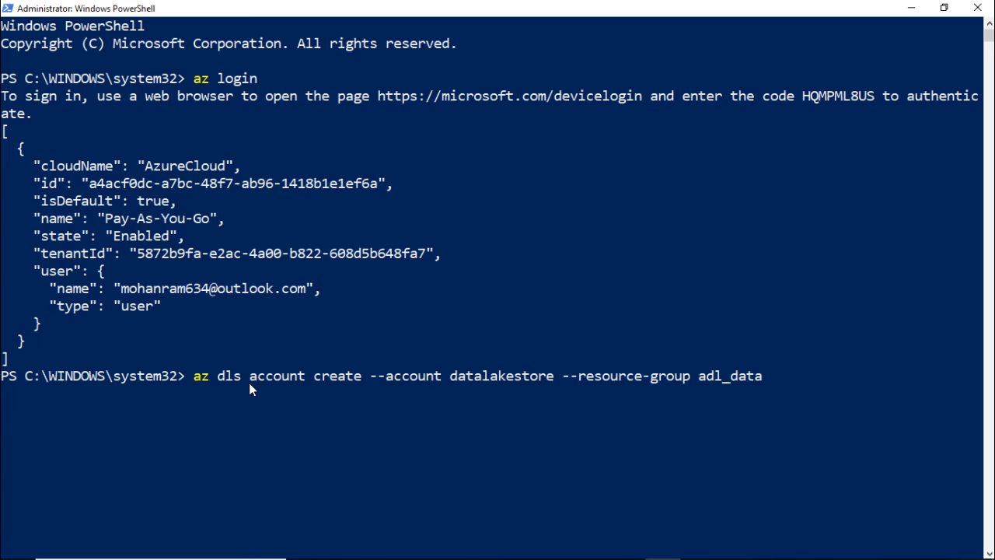
mouse_move(236, 389)
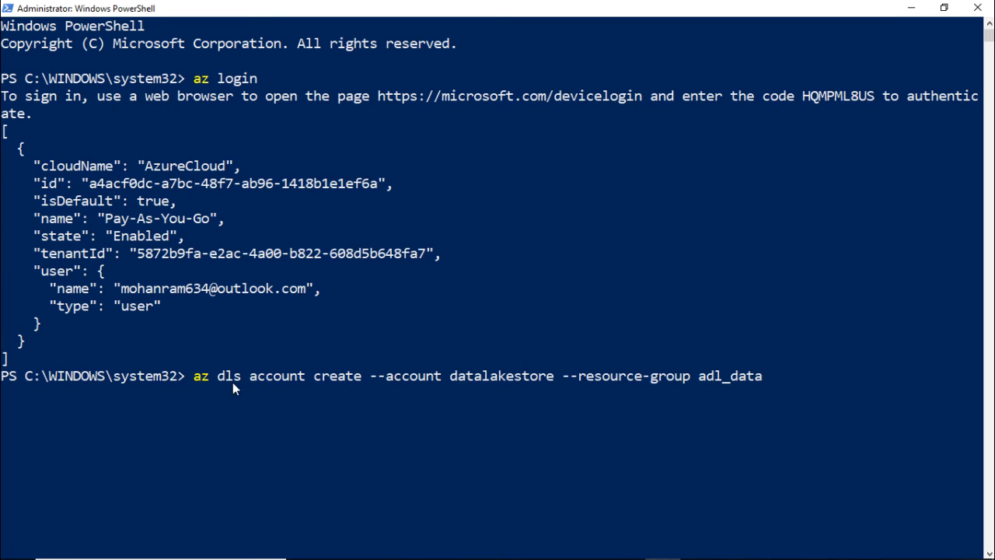
mouse_move(323, 386)
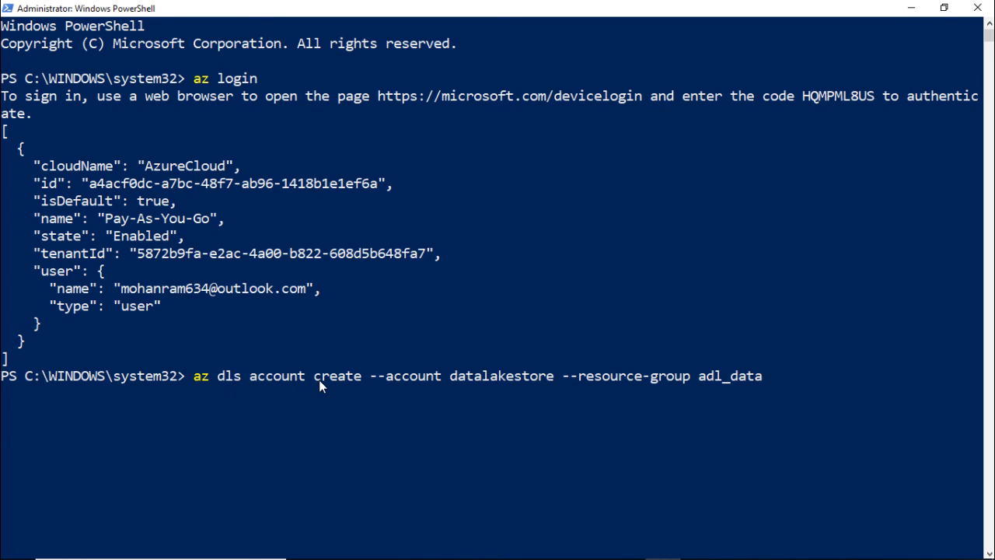
double_click(337, 376)
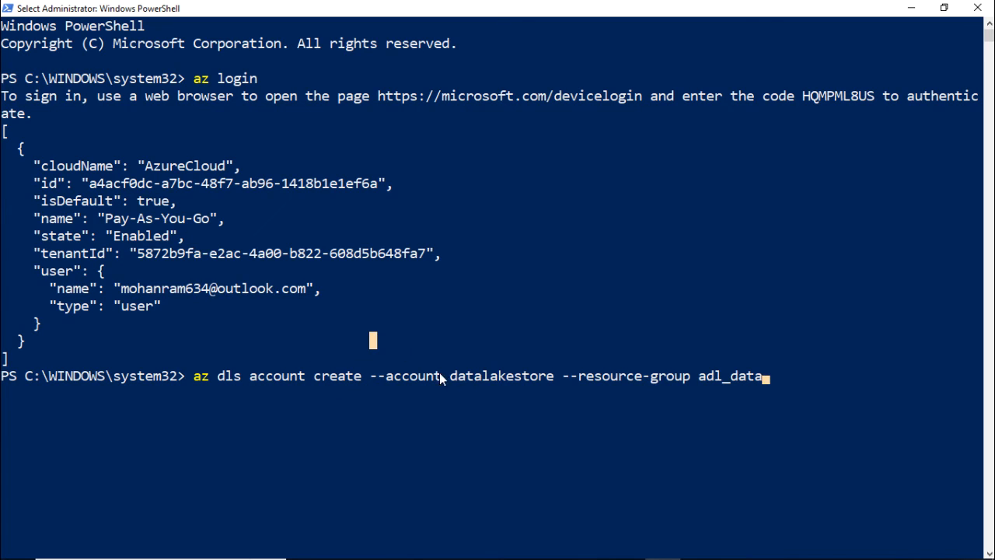
double_click(500, 376)
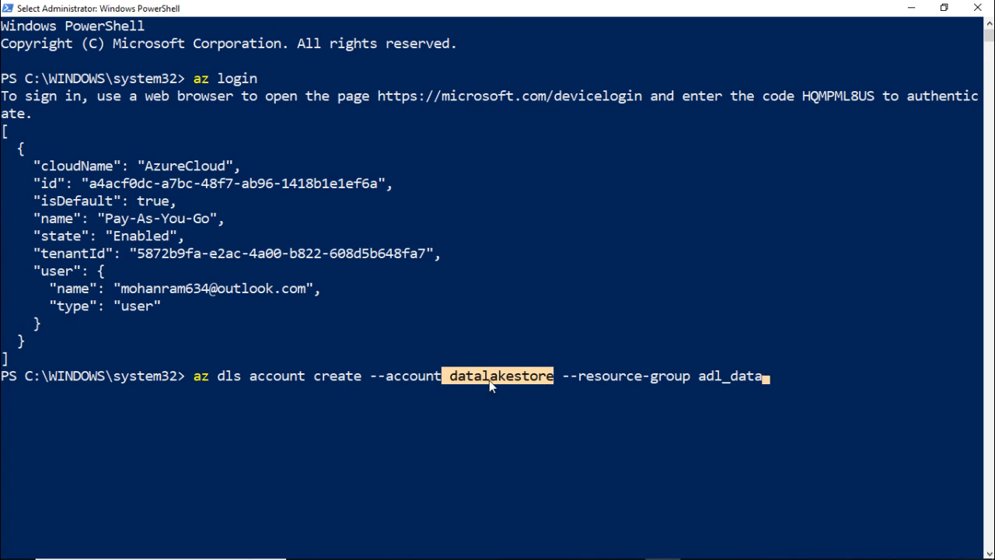
mouse_move(534, 327)
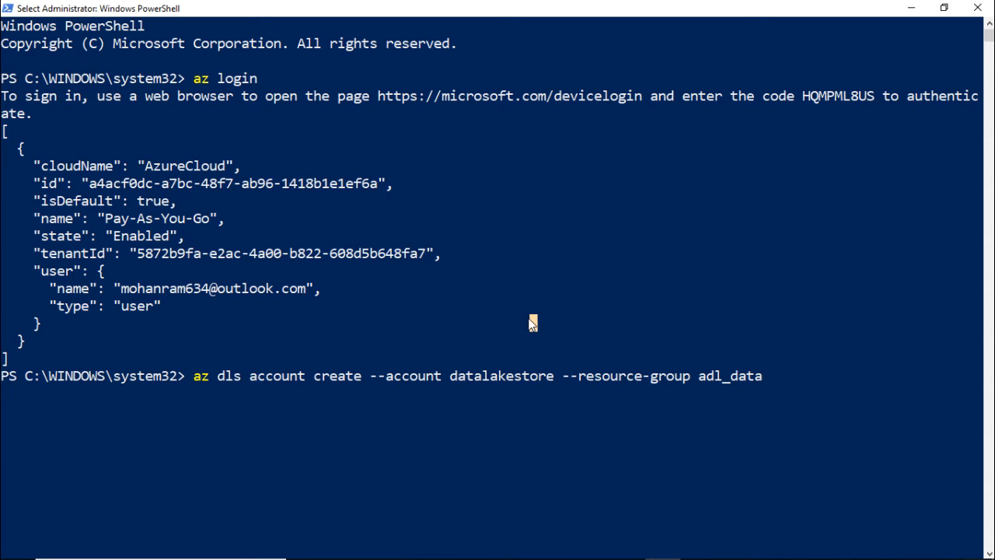
mouse_move(530, 322)
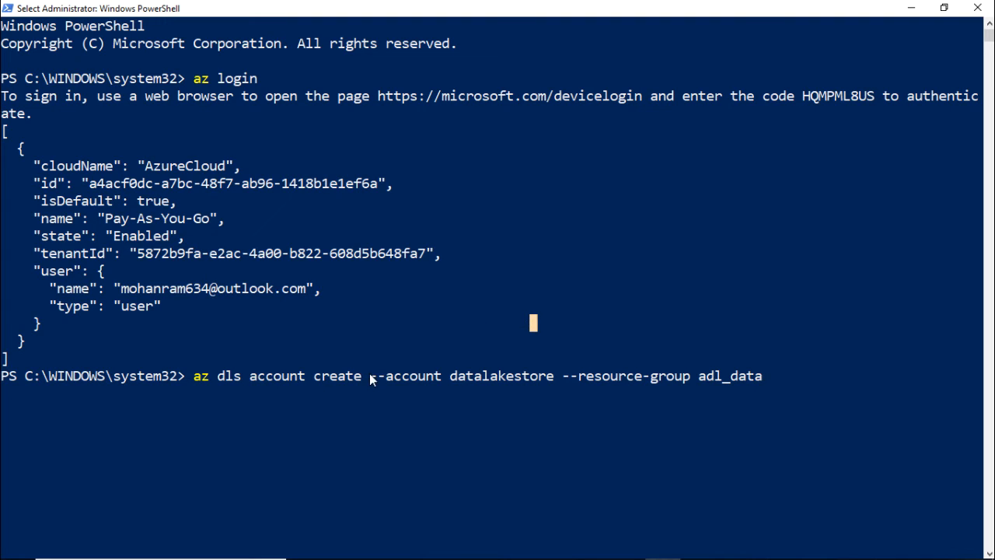
double_click(405, 375)
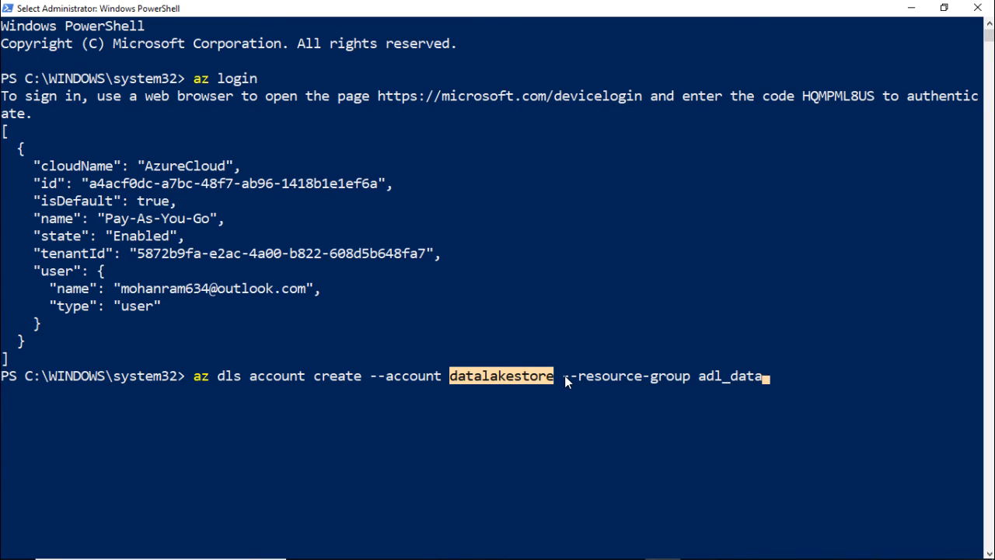
mouse_move(551, 387)
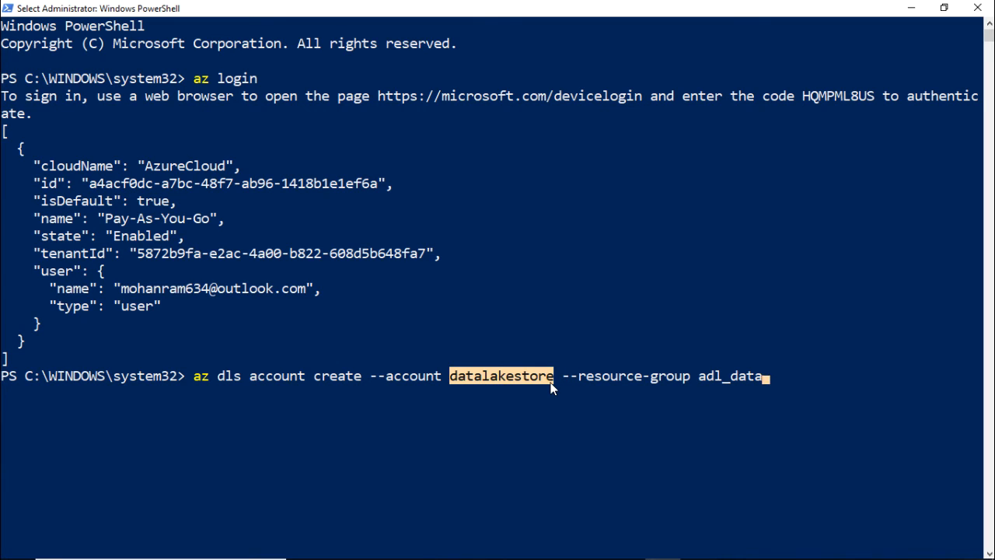
mouse_move(561, 381)
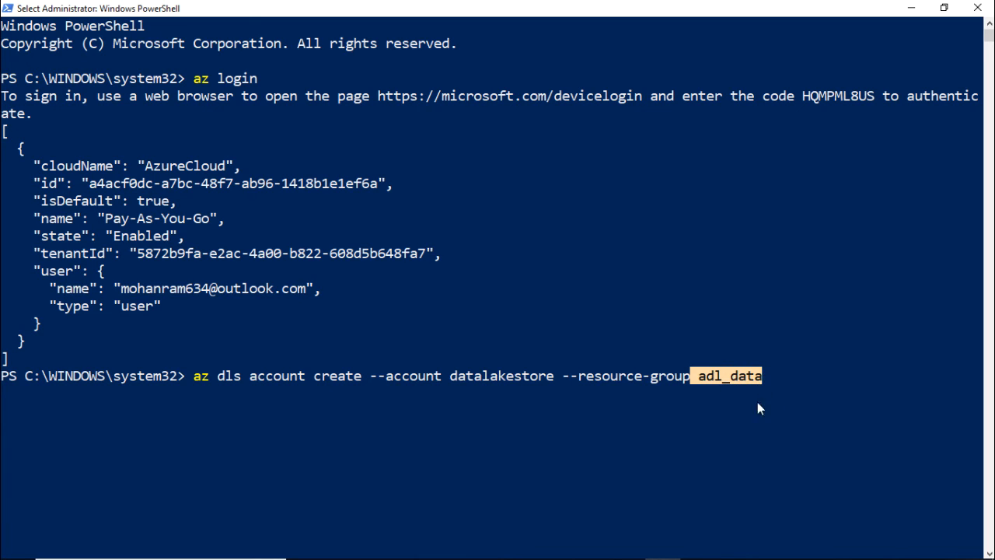
mouse_move(745, 397)
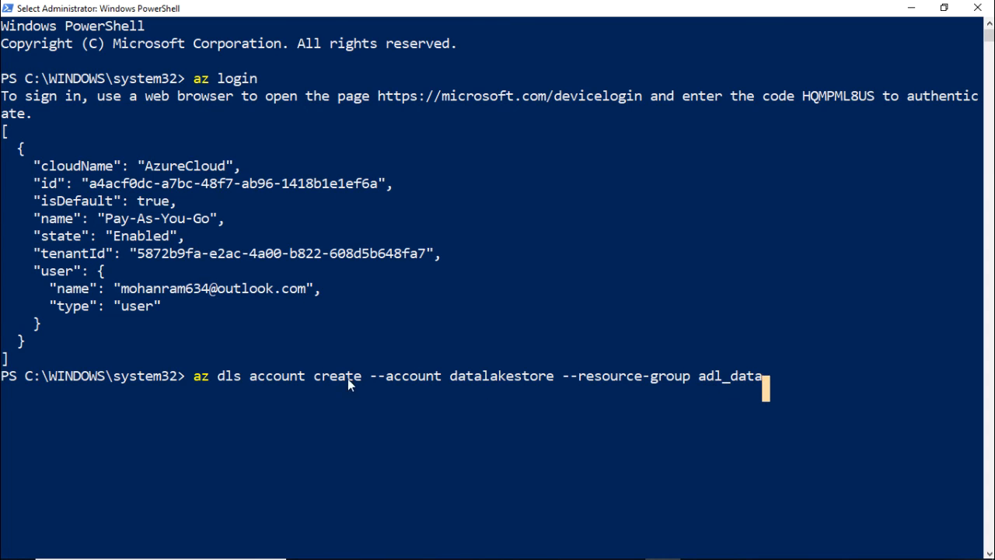
mouse_move(773, 283)
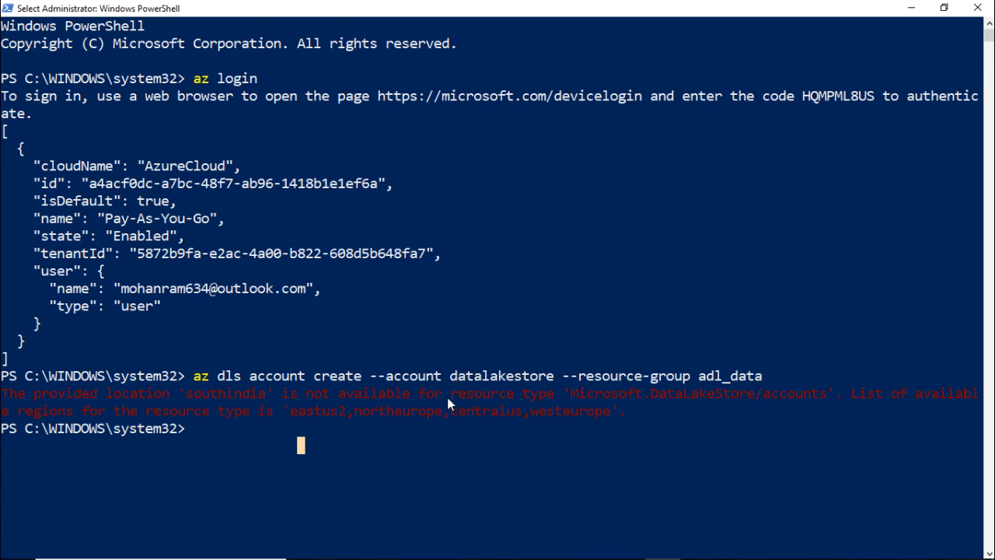
mouse_move(597, 388)
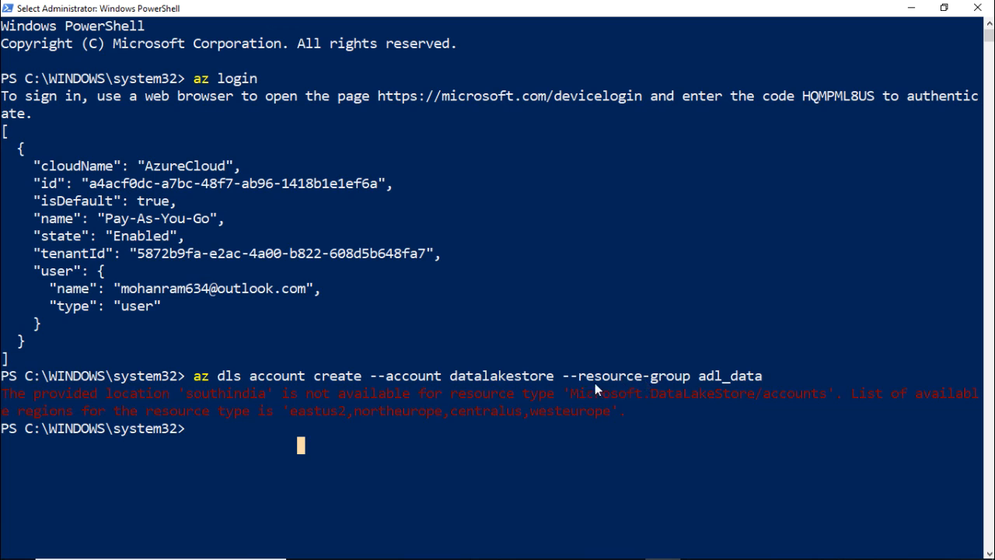
mouse_move(380, 424)
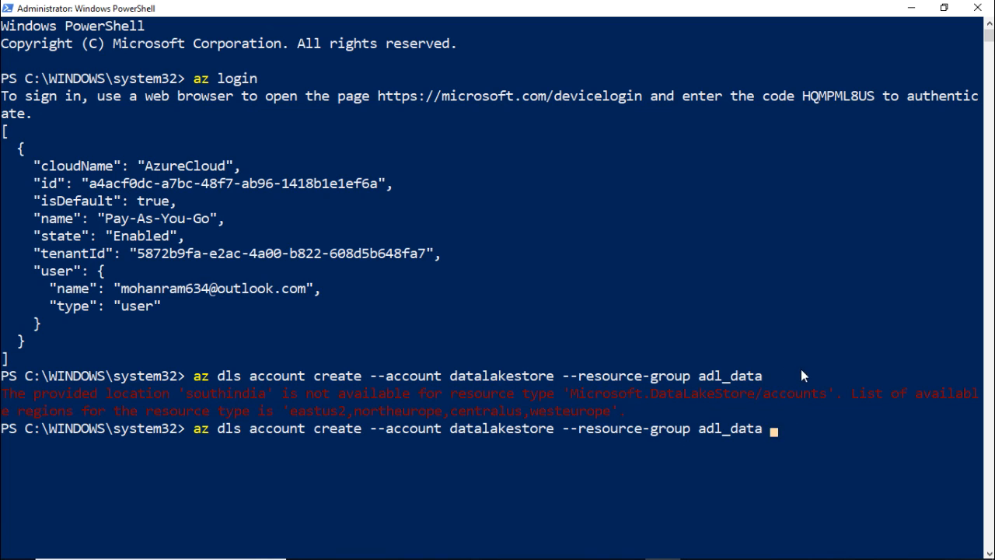
- Append --location "East US 2" to the recalled account creation command
text(--location "East US 2")
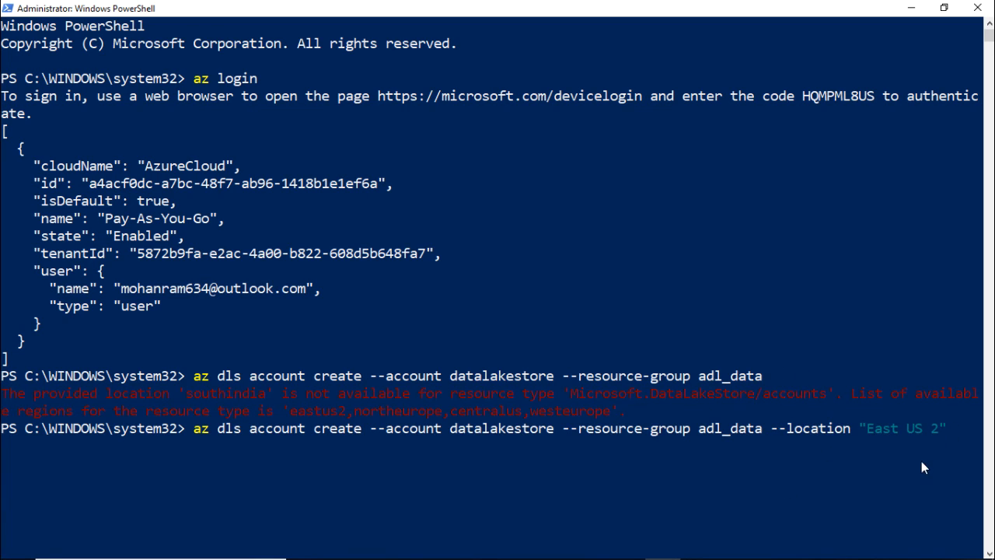
mouse_move(743, 451)
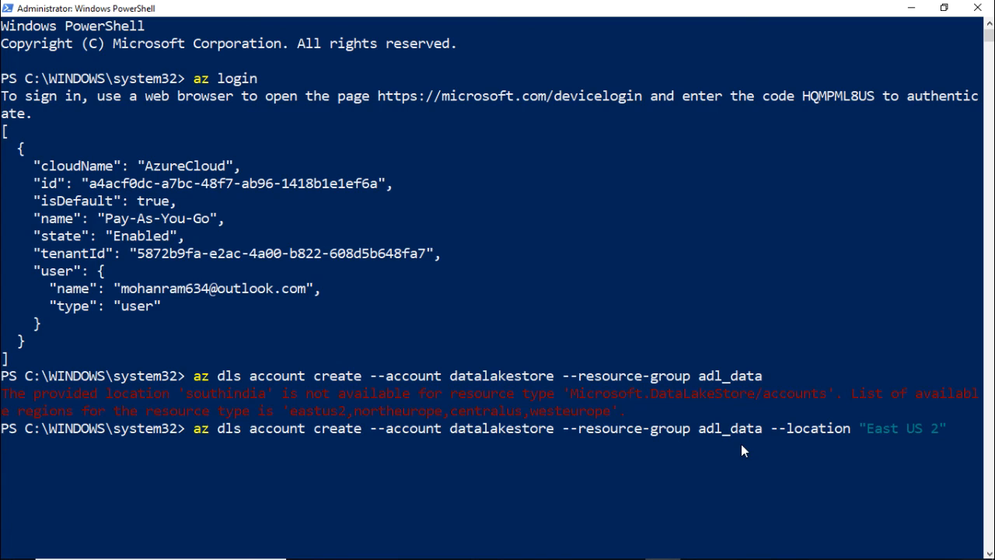
mouse_move(435, 400)
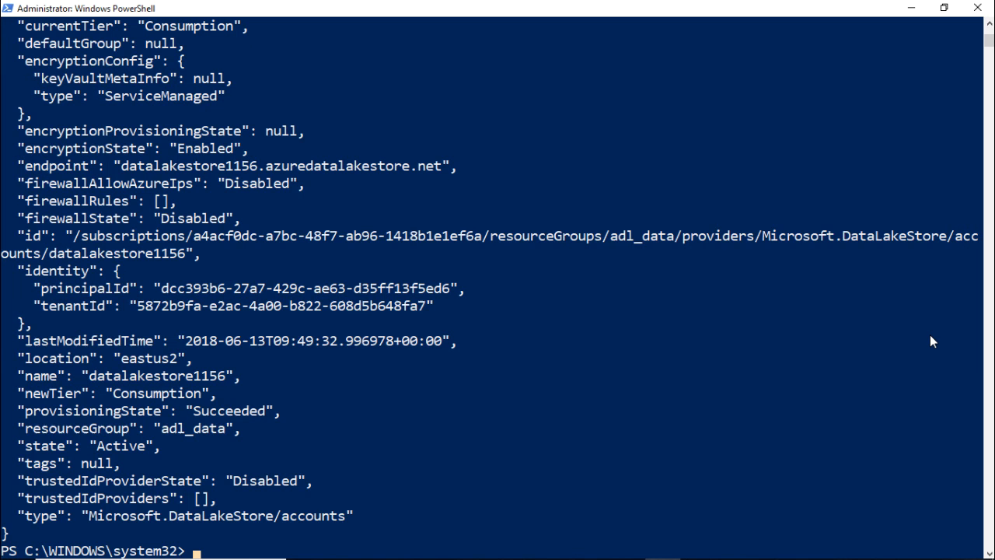
mouse_move(609, 288)
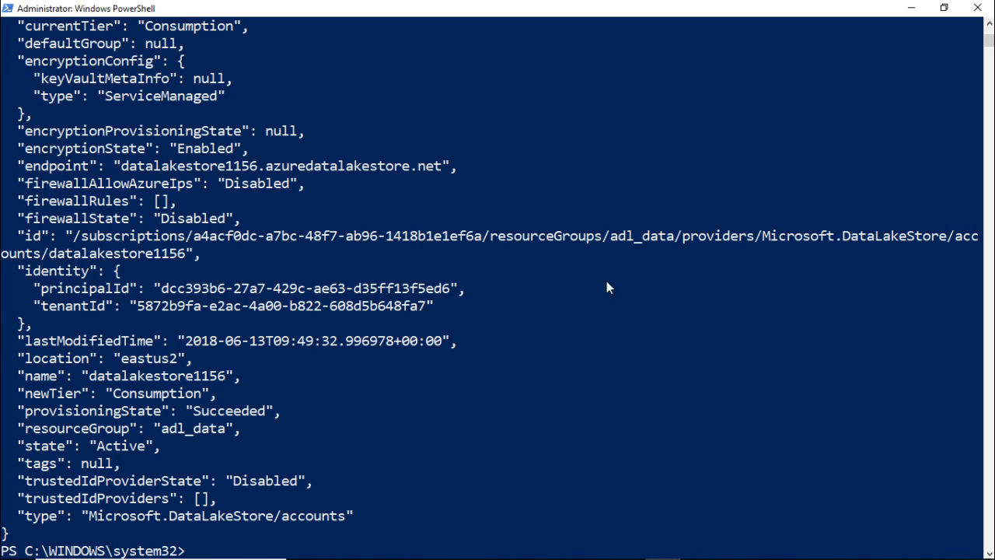
mouse_move(367, 426)
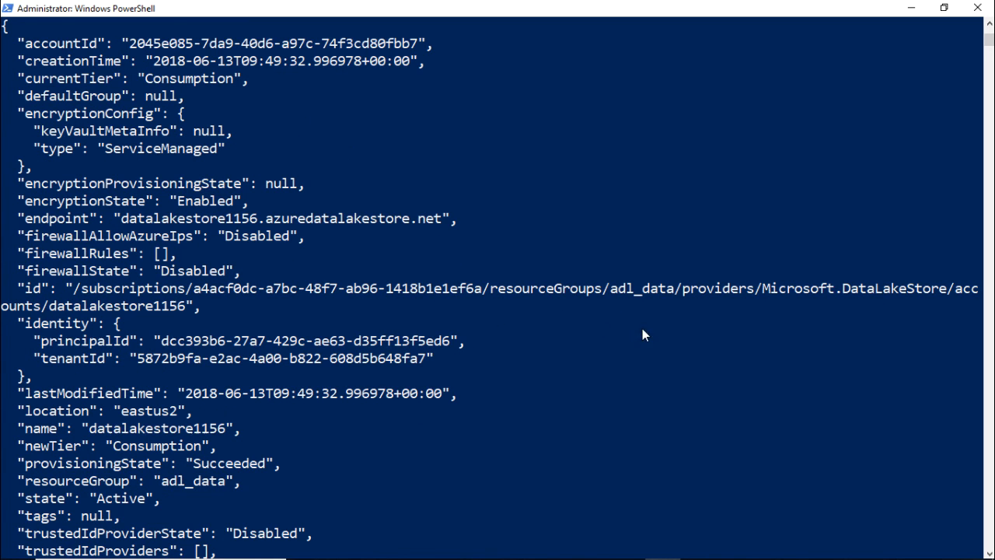
- Scroll the JSON output for datalakestore1156 showing eastus2, Succeeded and Active
scroll(down, 3)
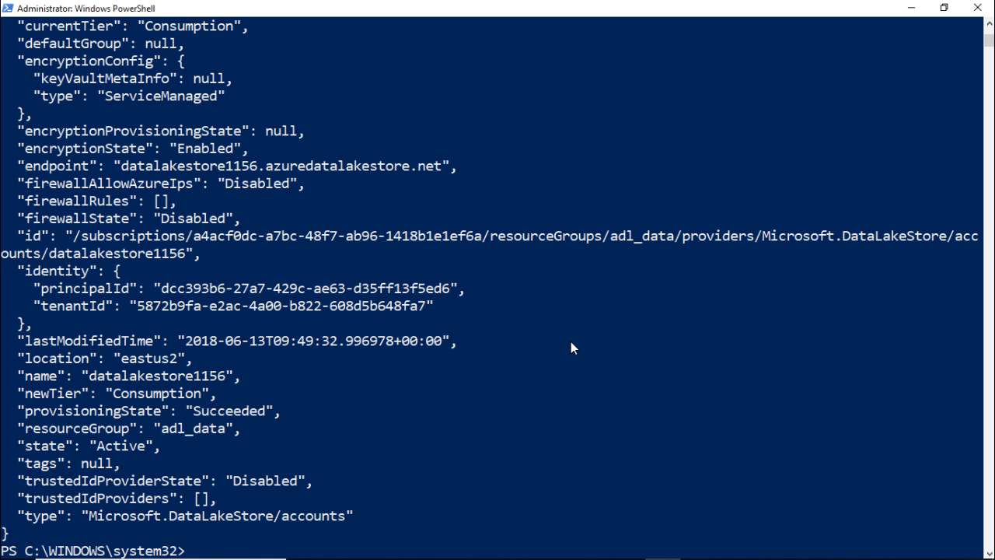
mouse_move(555, 483)
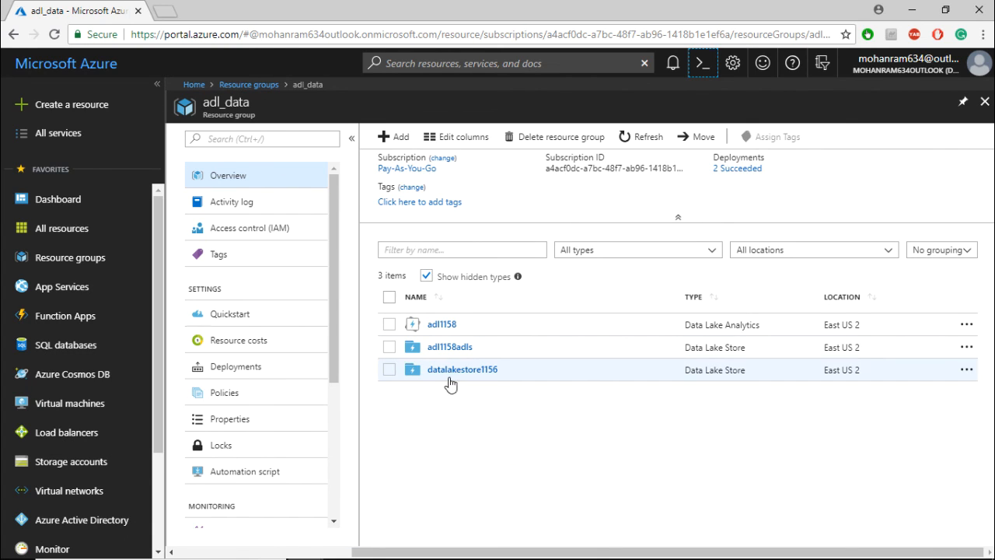
mouse_move(556, 432)
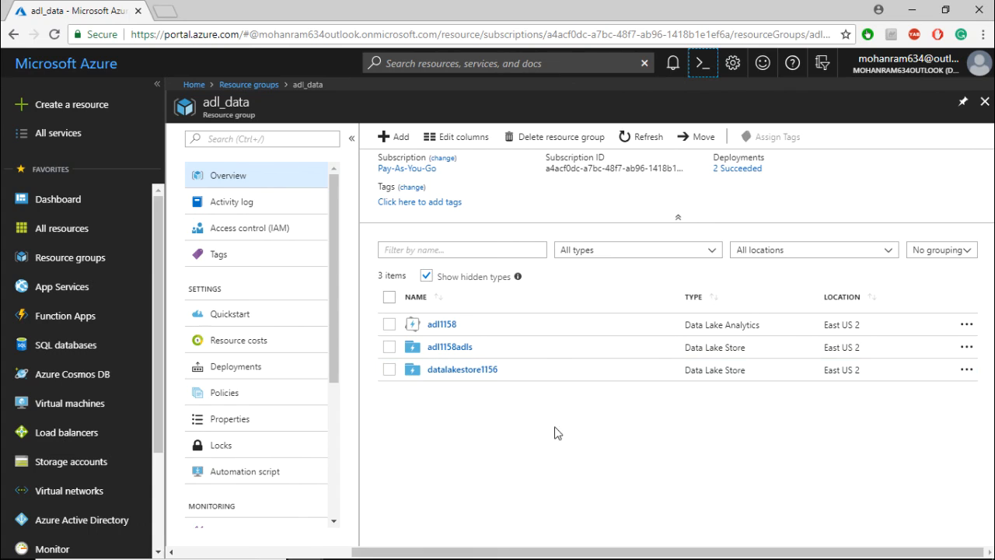
mouse_move(567, 436)
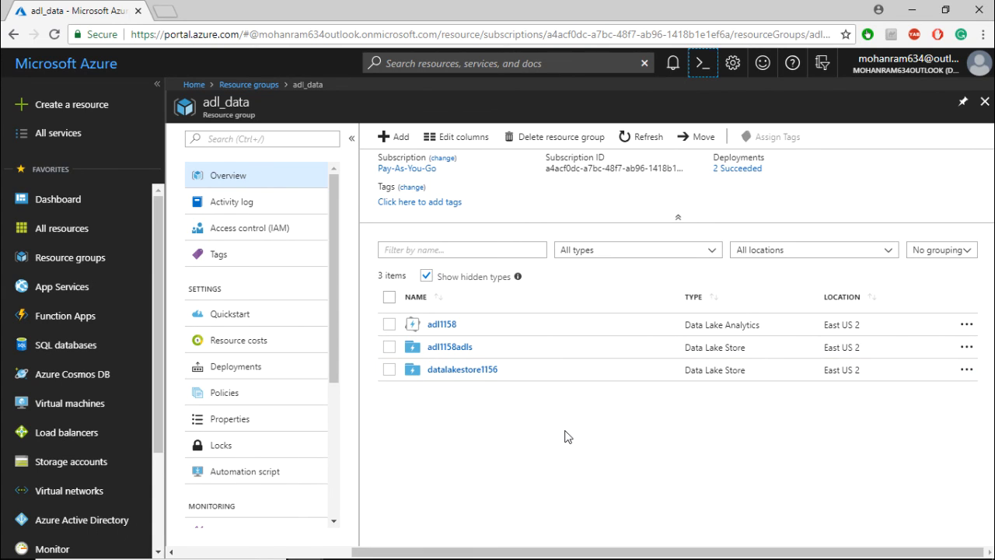